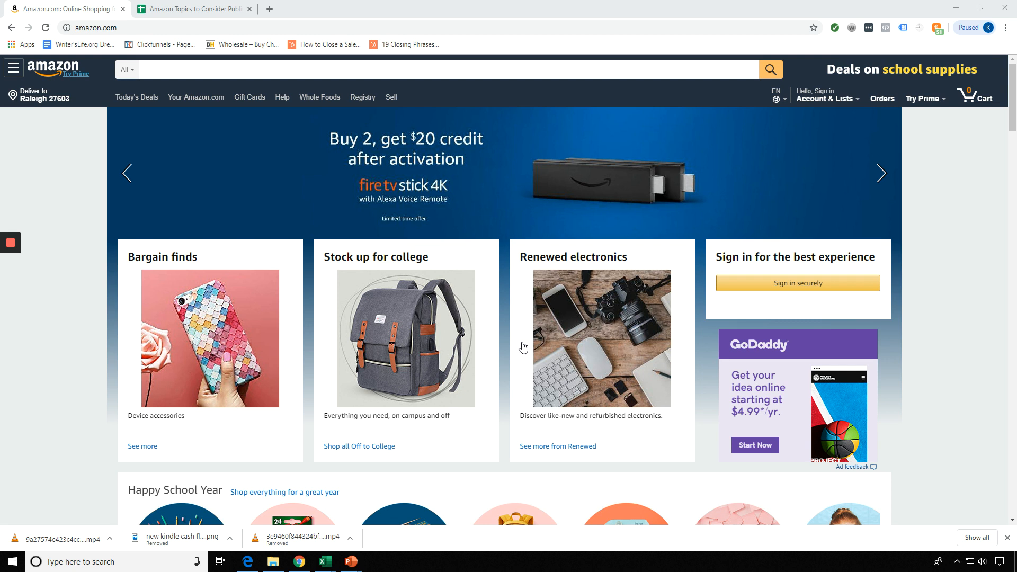
mouse_move(290, 113)
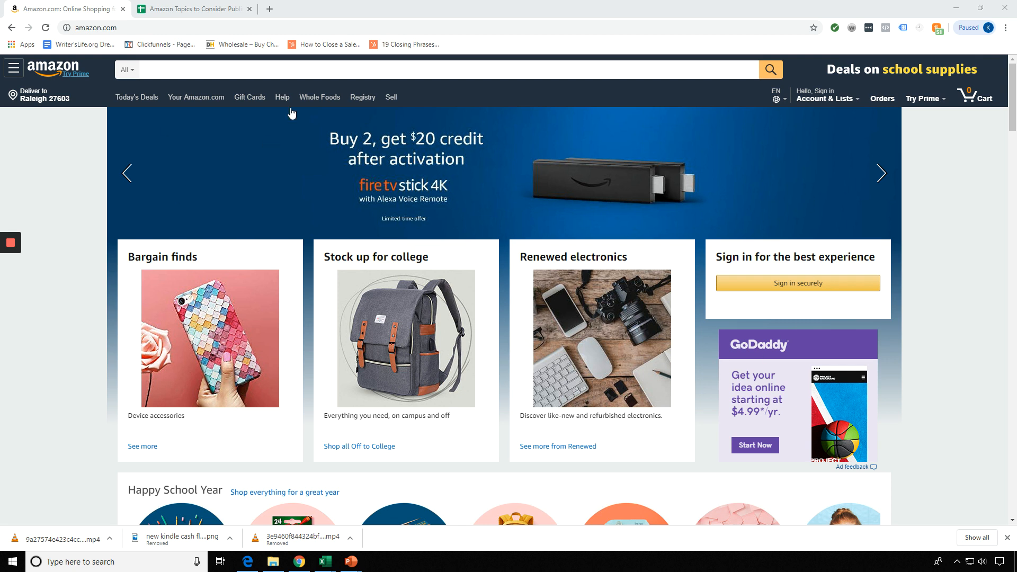
mouse_move(342, 306)
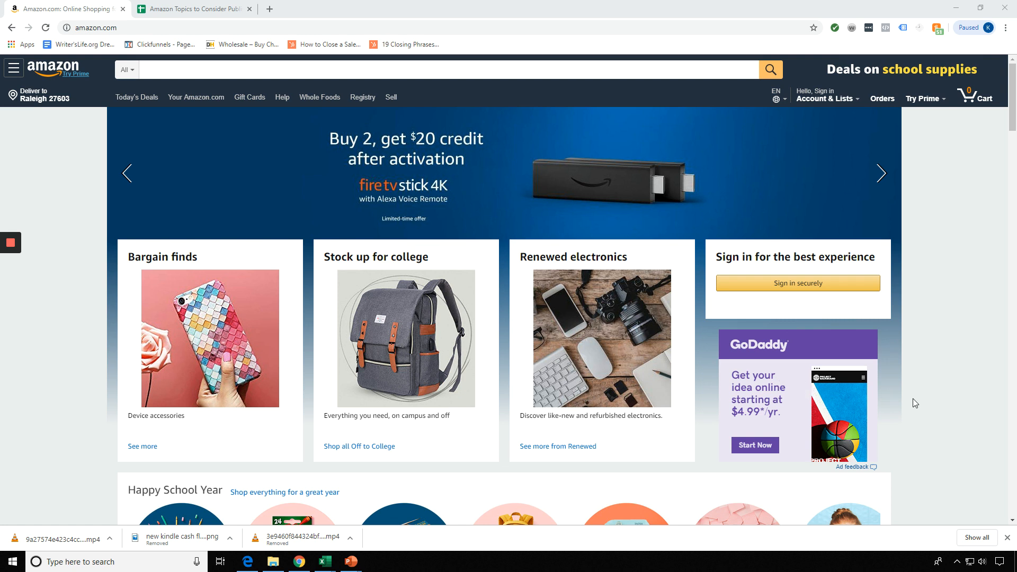
mouse_move(982, 444)
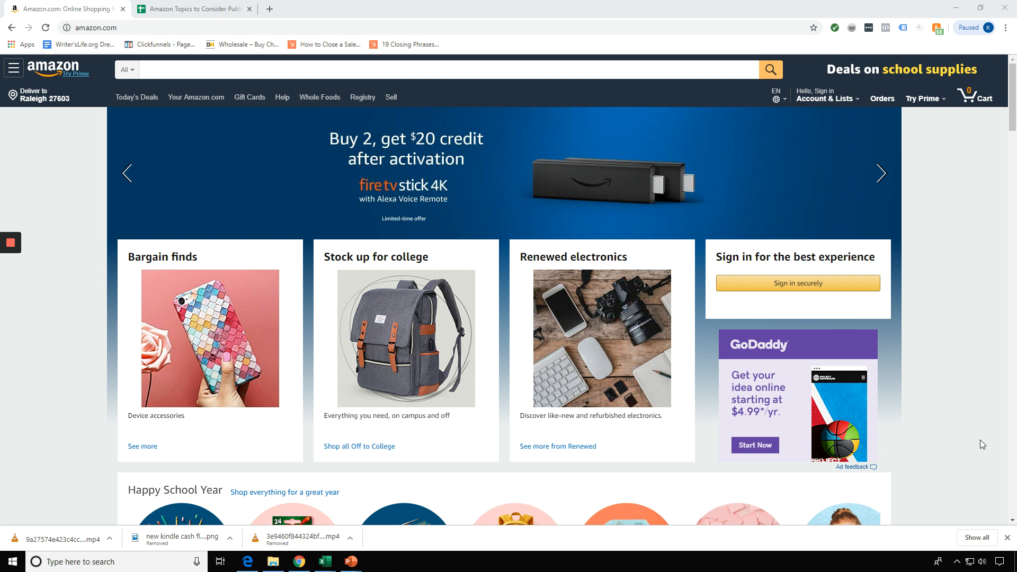
mouse_move(126, 70)
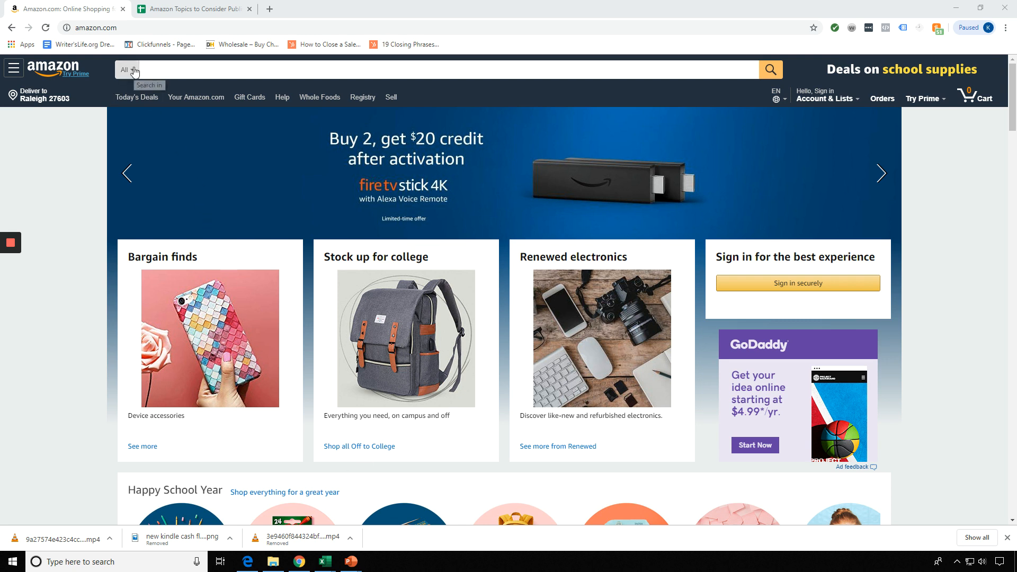
Step: Browse the departments dropdown and the full category menu, then return to the homepage
left_click(125, 70)
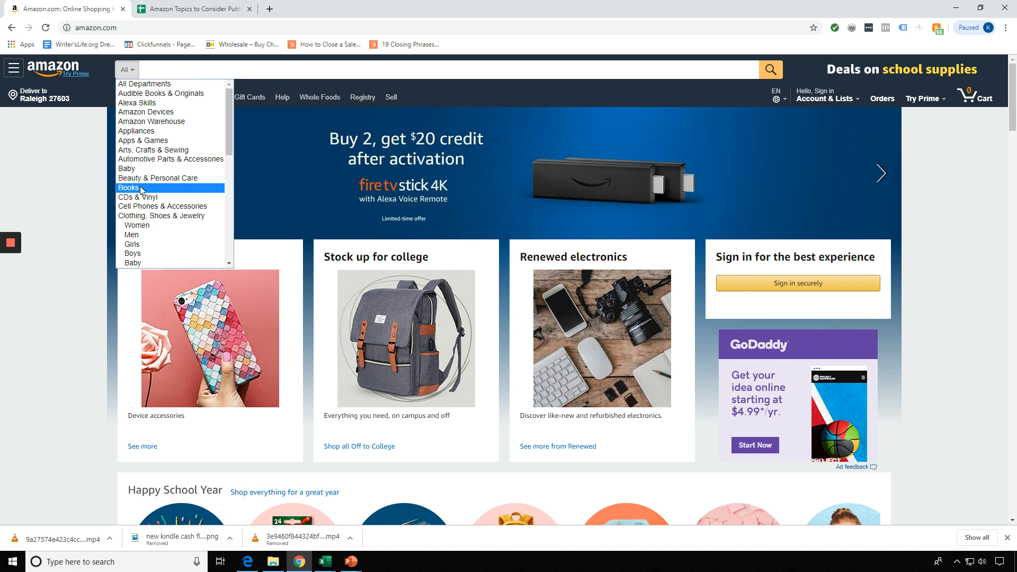
scroll("down", 3)
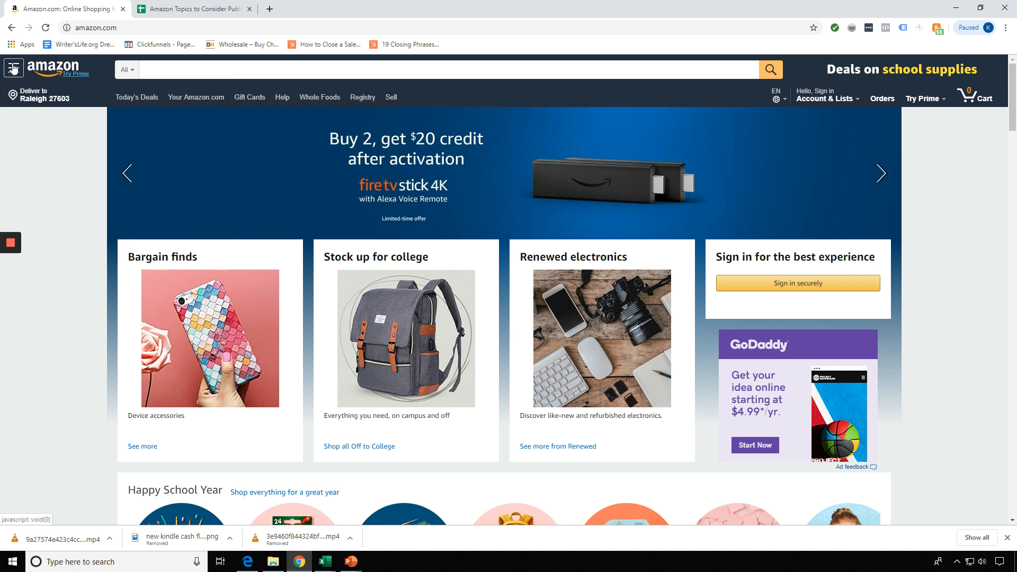
left_click(11, 70)
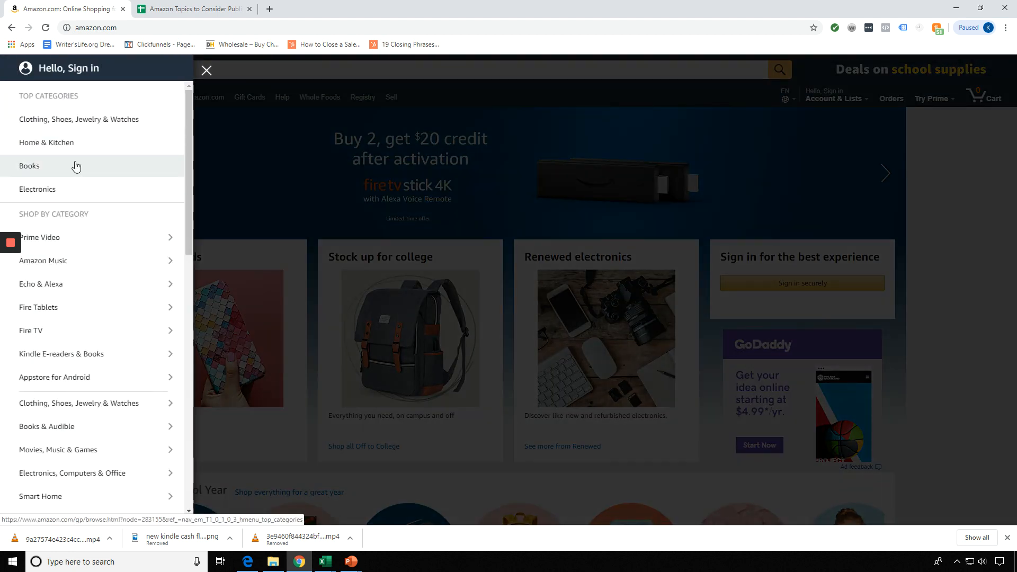
mouse_move(62, 170)
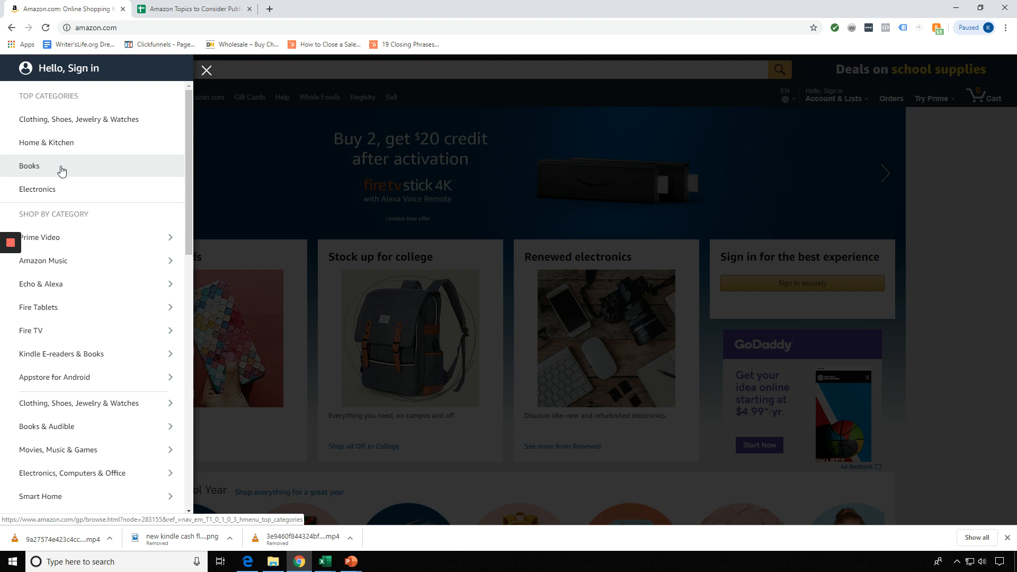
mouse_move(146, 309)
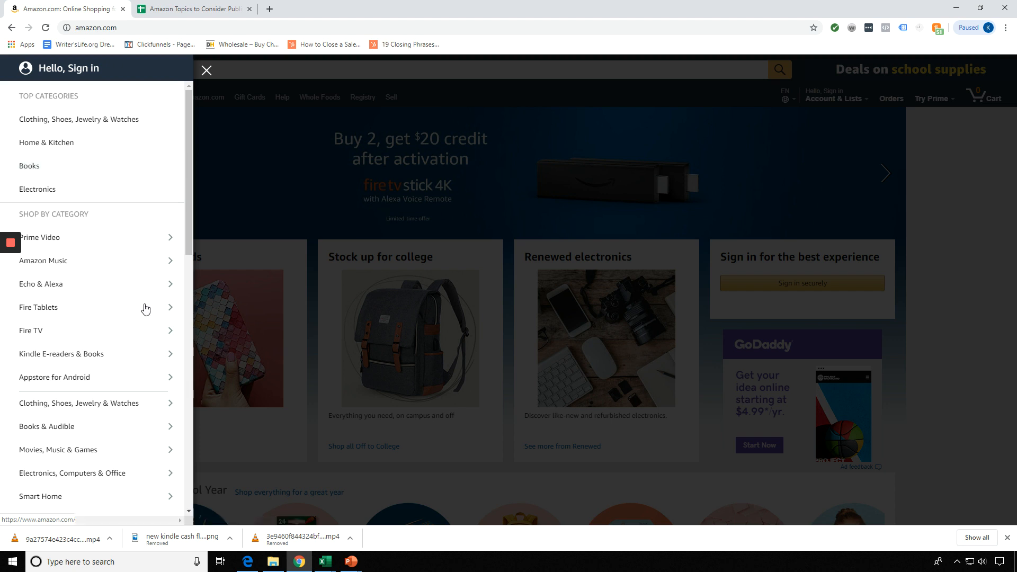
mouse_move(134, 359)
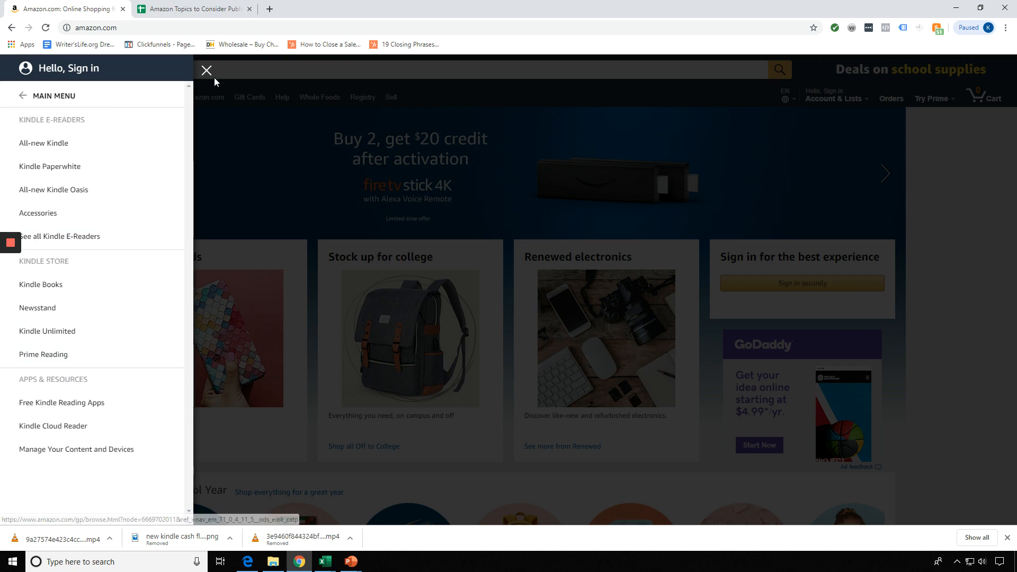
left_click(207, 70)
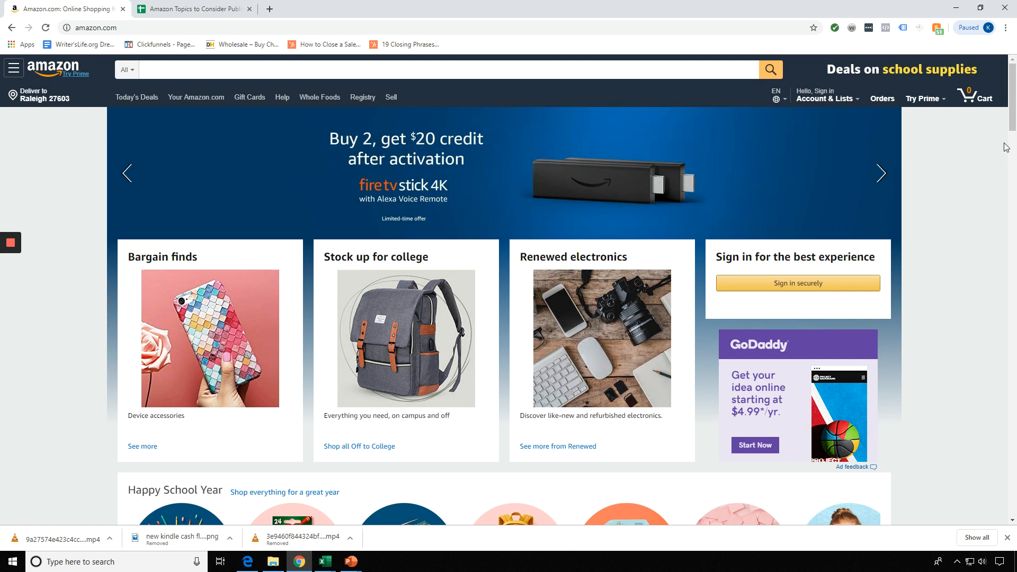
mouse_move(244, 206)
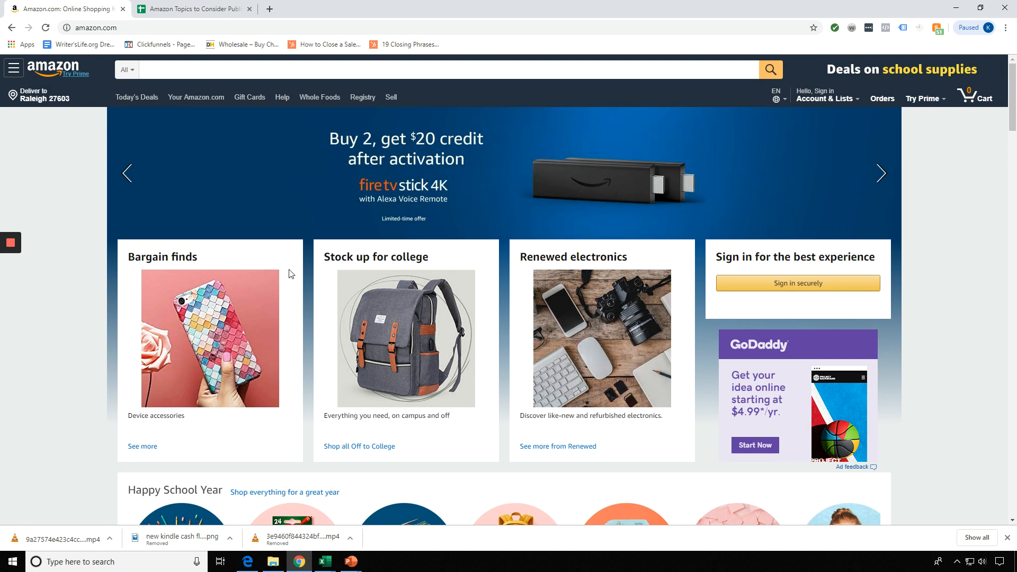
mouse_move(790, 227)
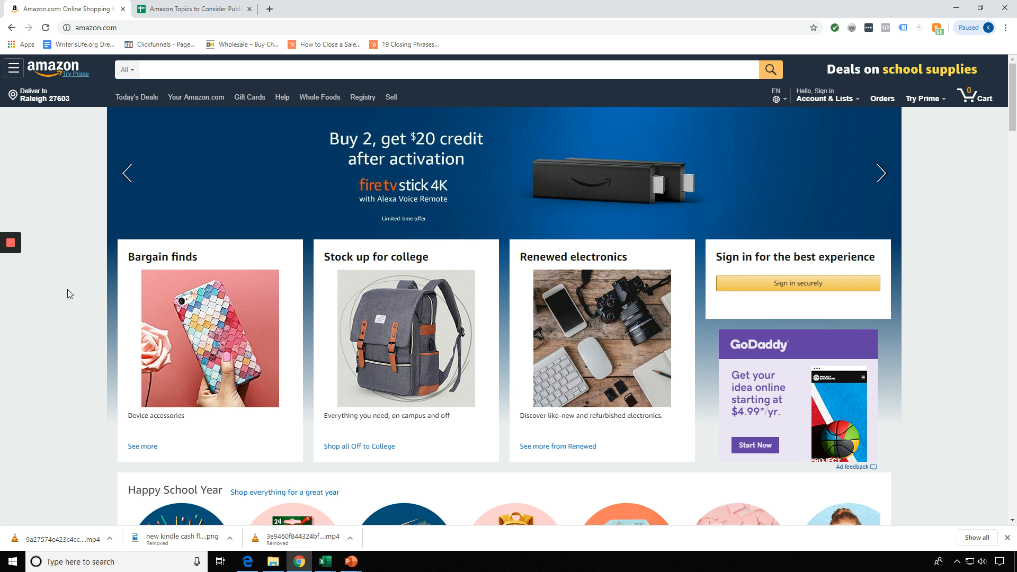
Step: Scope the search bar to the Kindle Store department
left_click(126, 70)
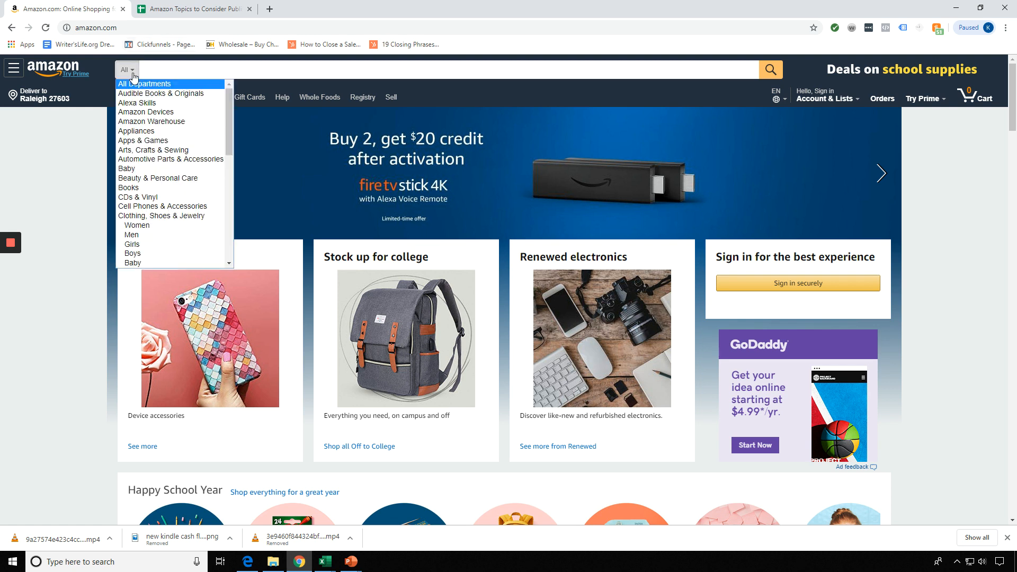
mouse_move(166, 190)
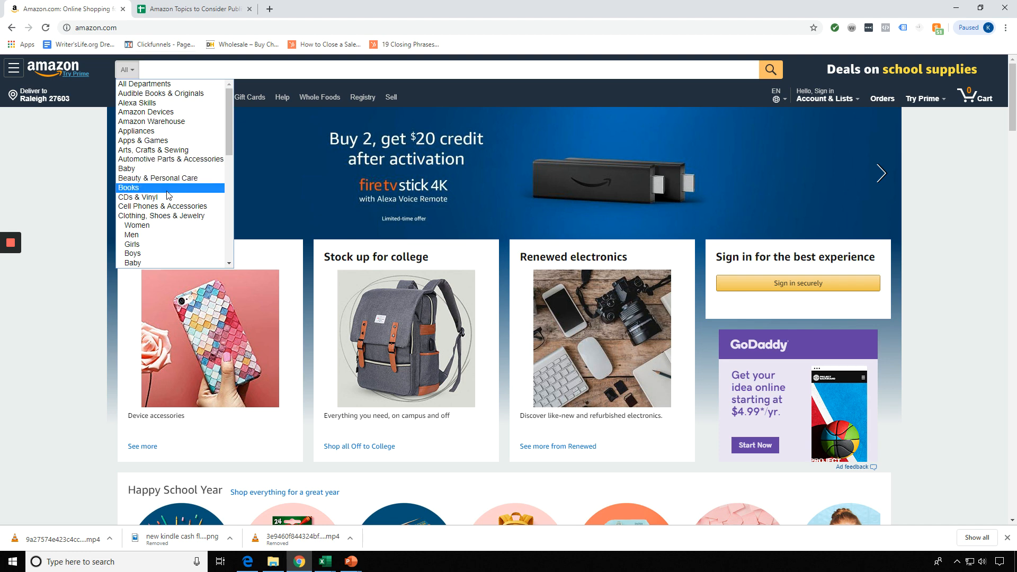
scroll("down", 3)
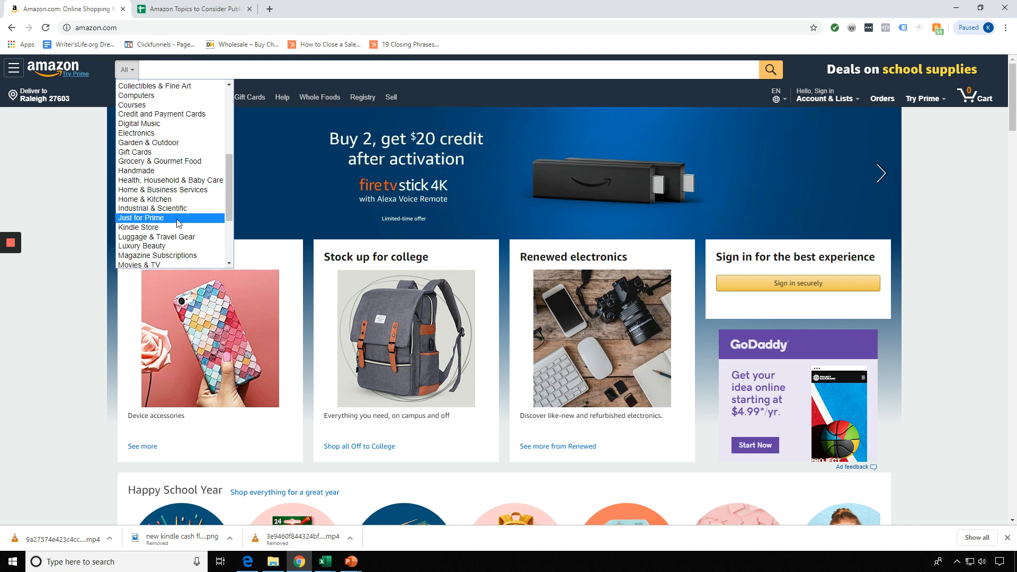
mouse_move(138, 227)
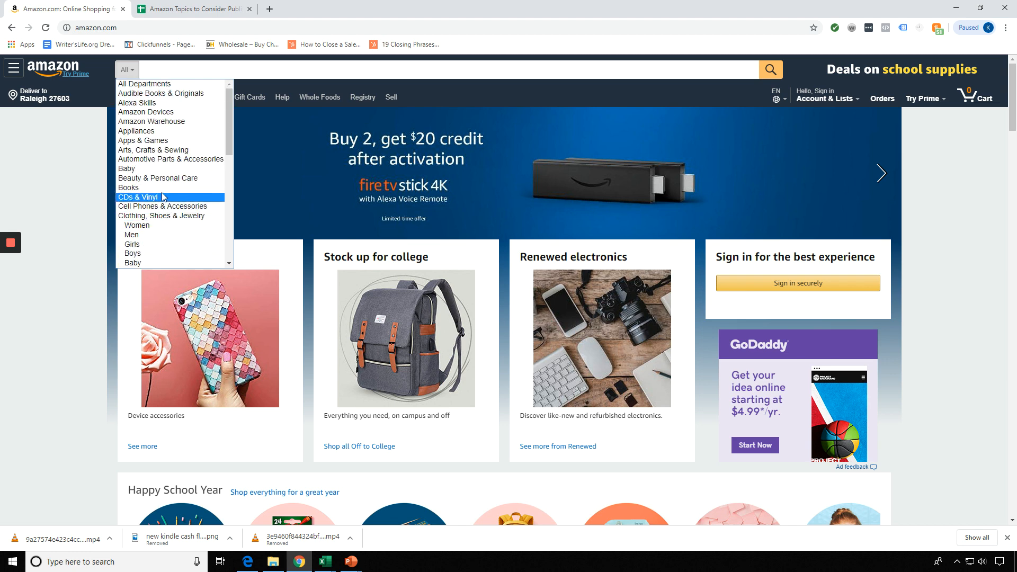
mouse_move(156, 190)
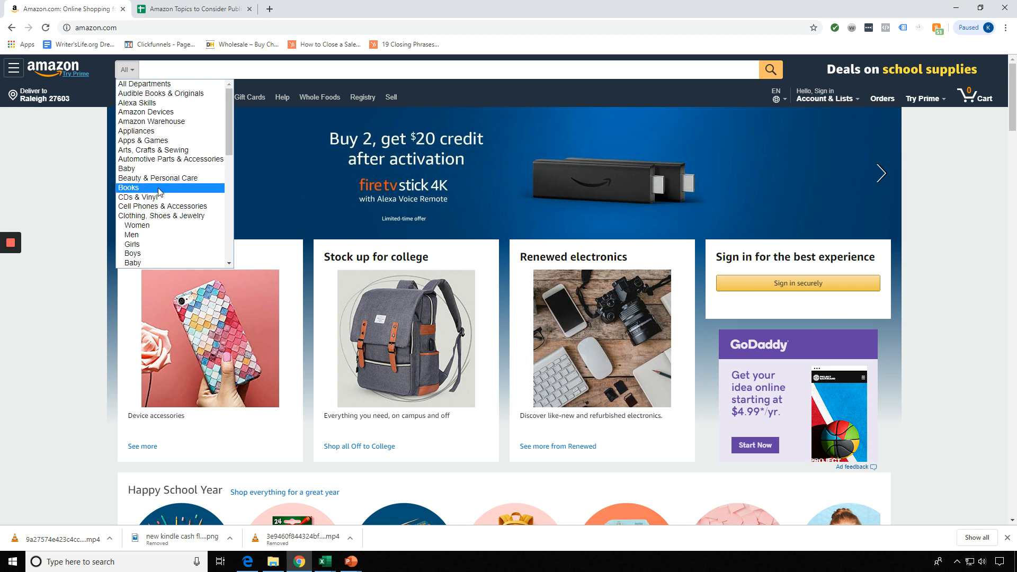
scroll("down", 3)
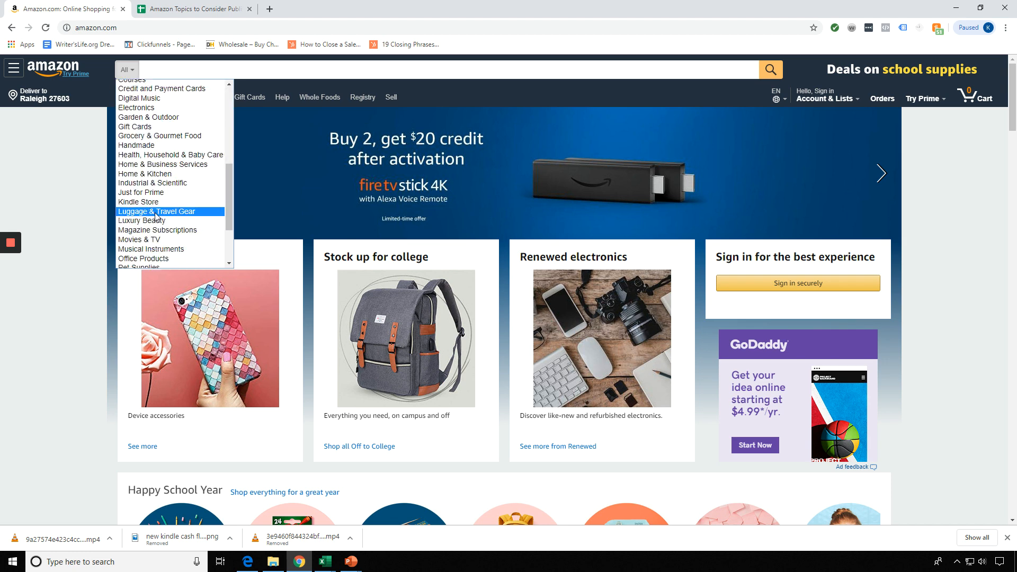
left_click(138, 202)
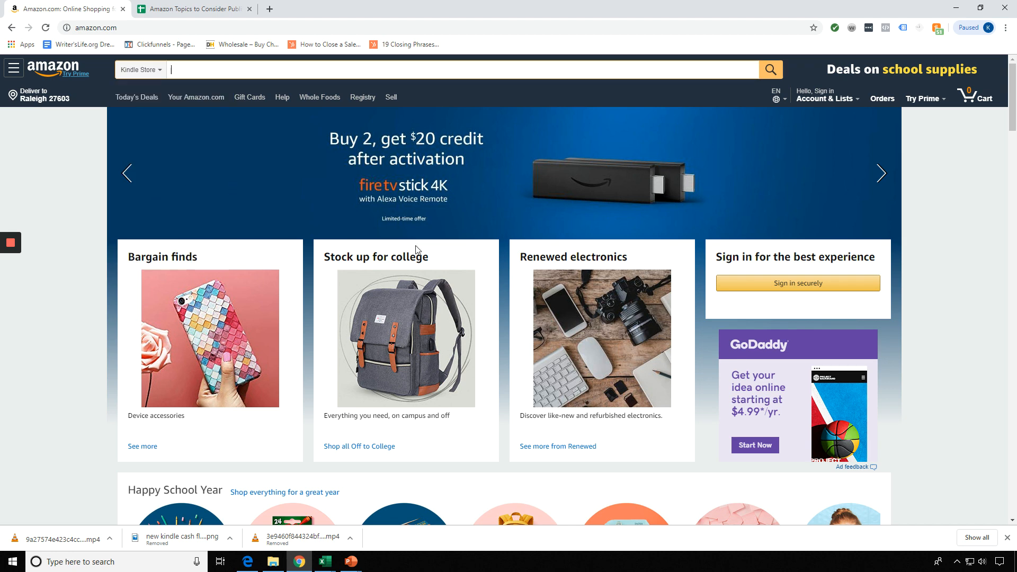
left_click(12, 70)
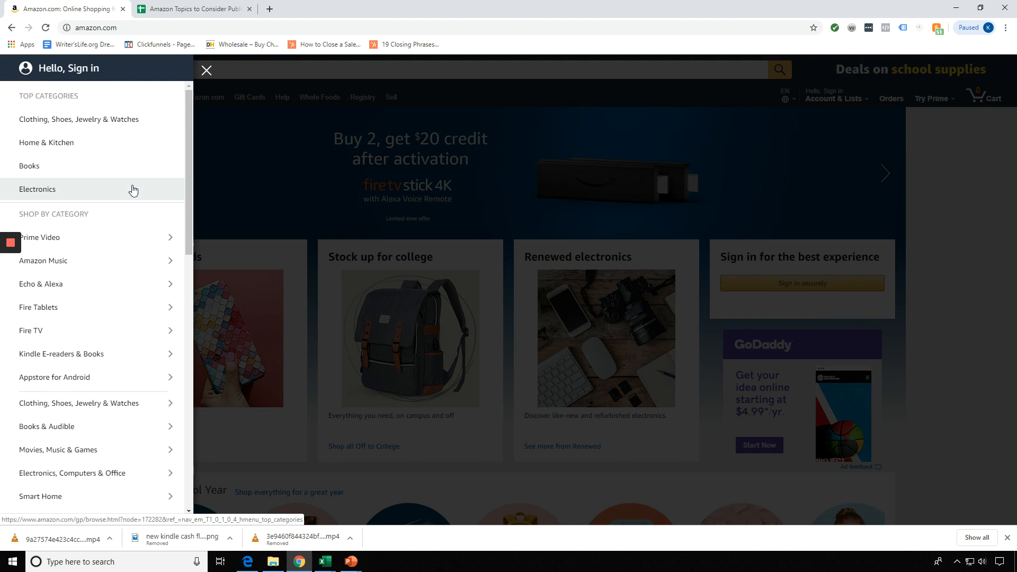
mouse_move(80, 360)
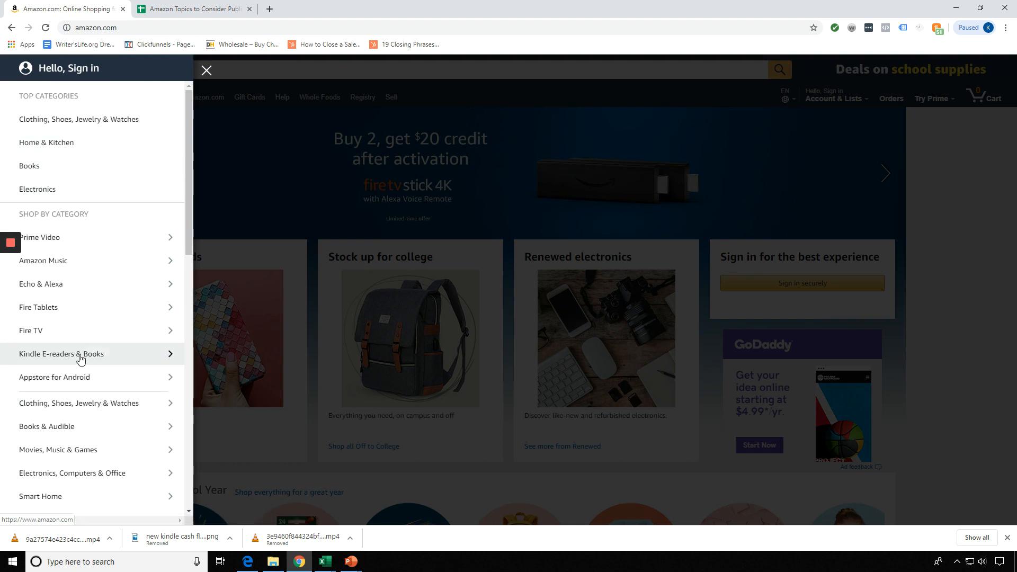
Step: Go to the Kindle Books storefront via Kindle E-readers & Books and browse its recommendations
left_click(61, 354)
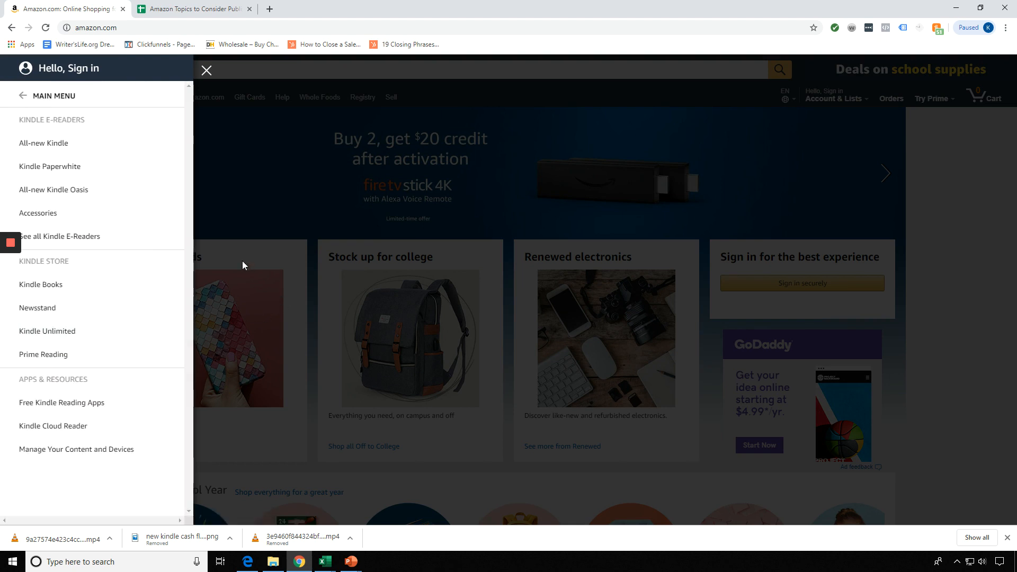
mouse_move(42, 284)
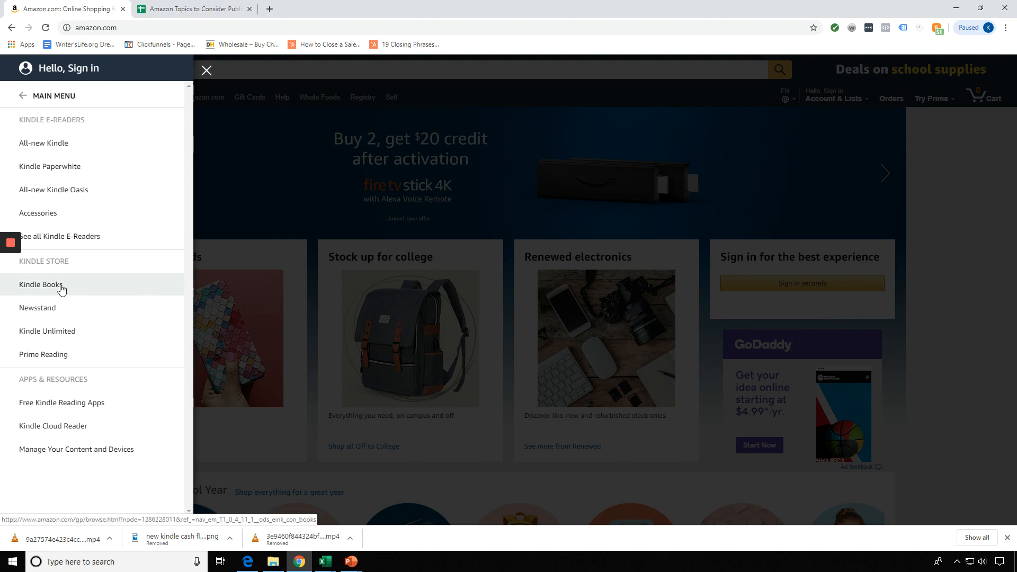
left_click(46, 284)
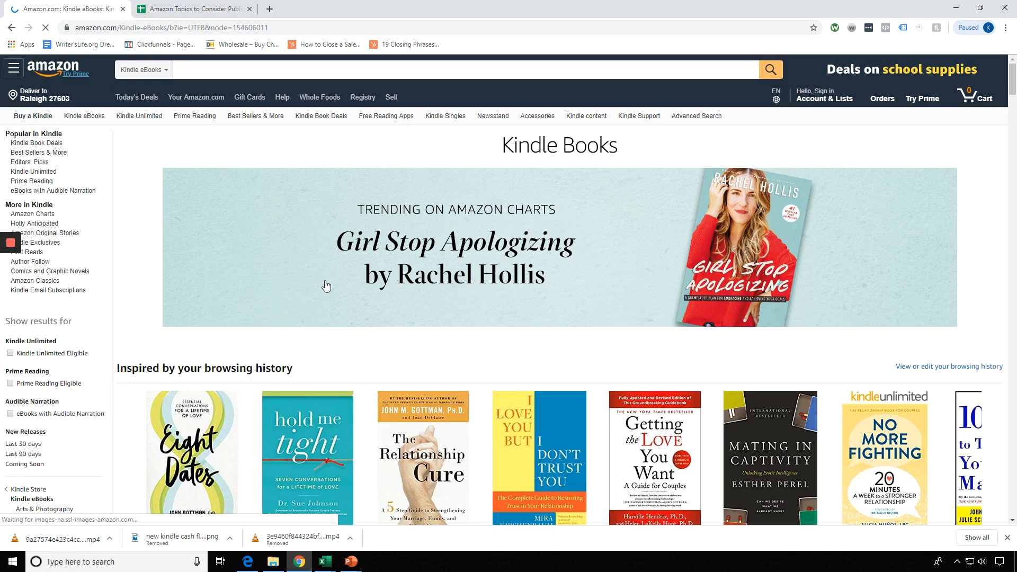
scroll("down", 3)
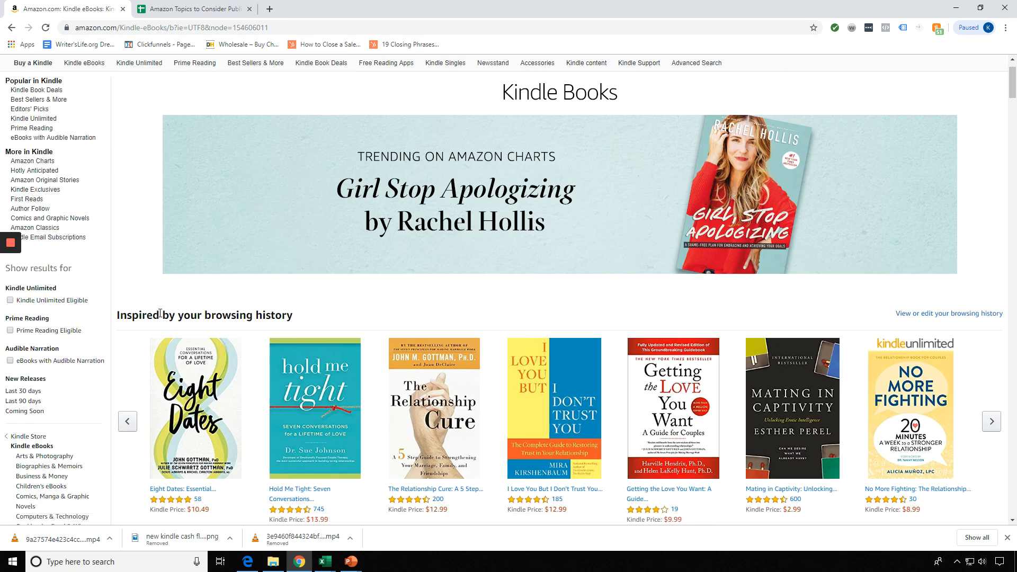
mouse_move(160, 293)
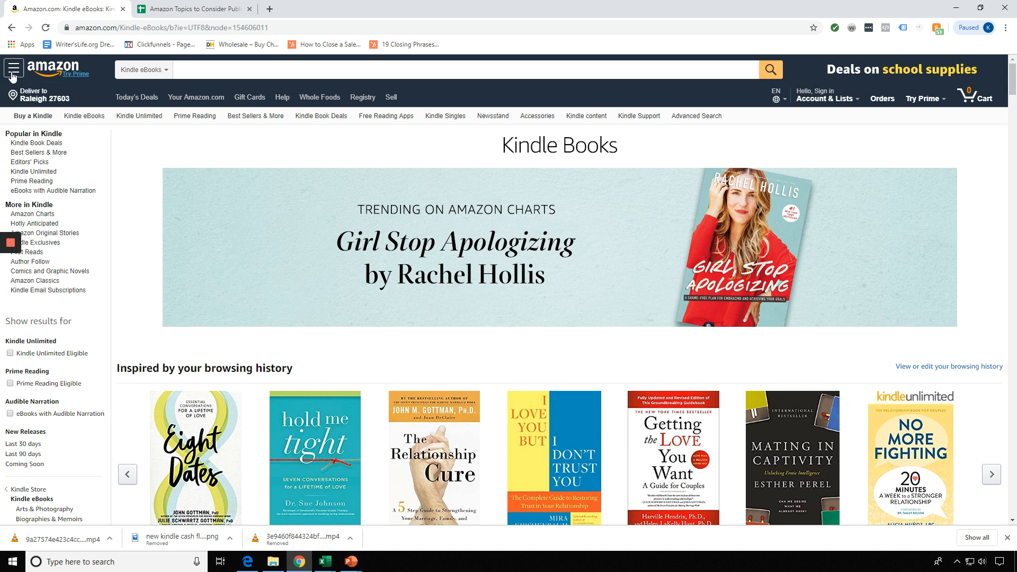
Step: Go to the Books department page from Top Categories in the menu
left_click(13, 70)
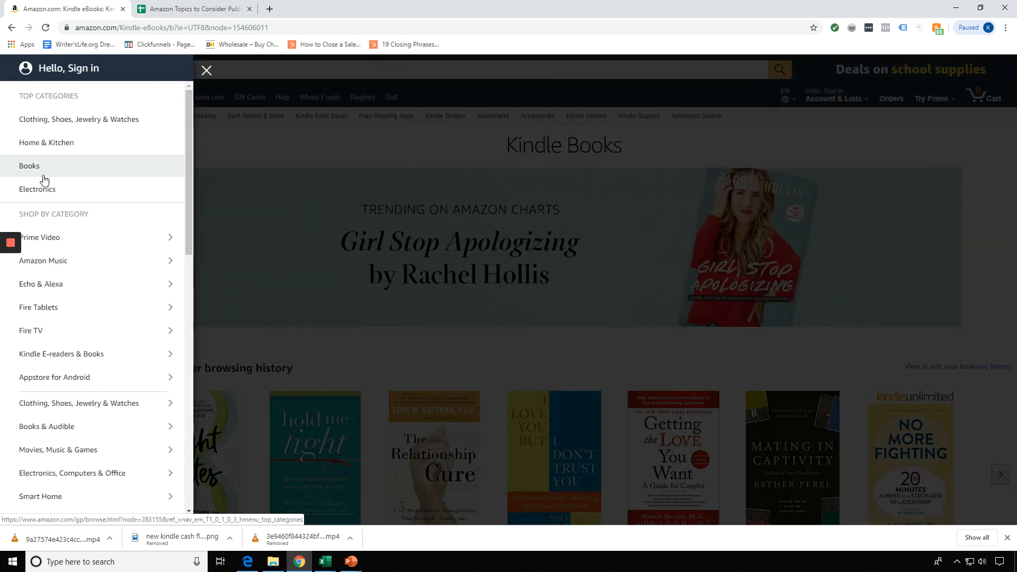
left_click(30, 165)
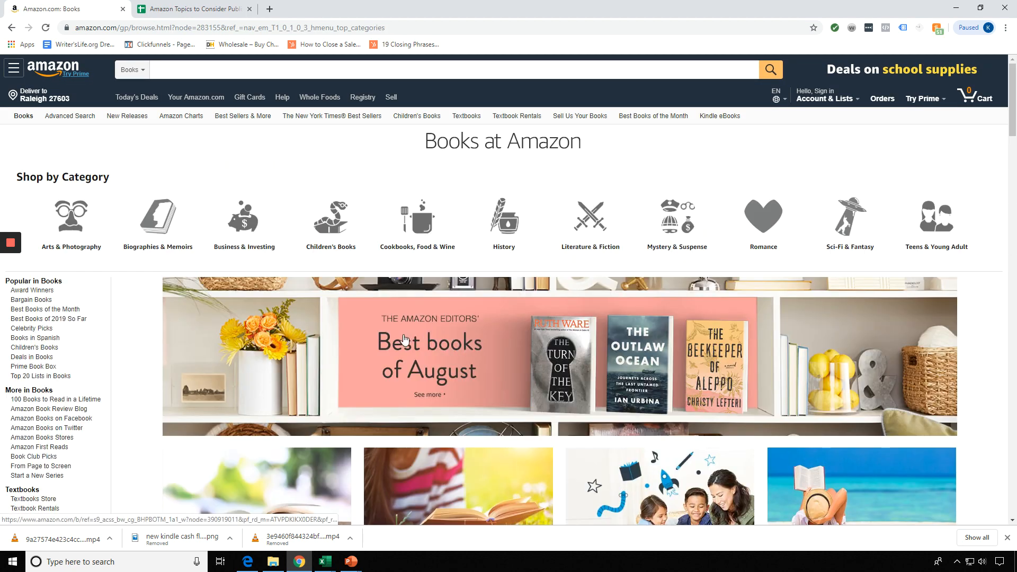
mouse_move(427, 307)
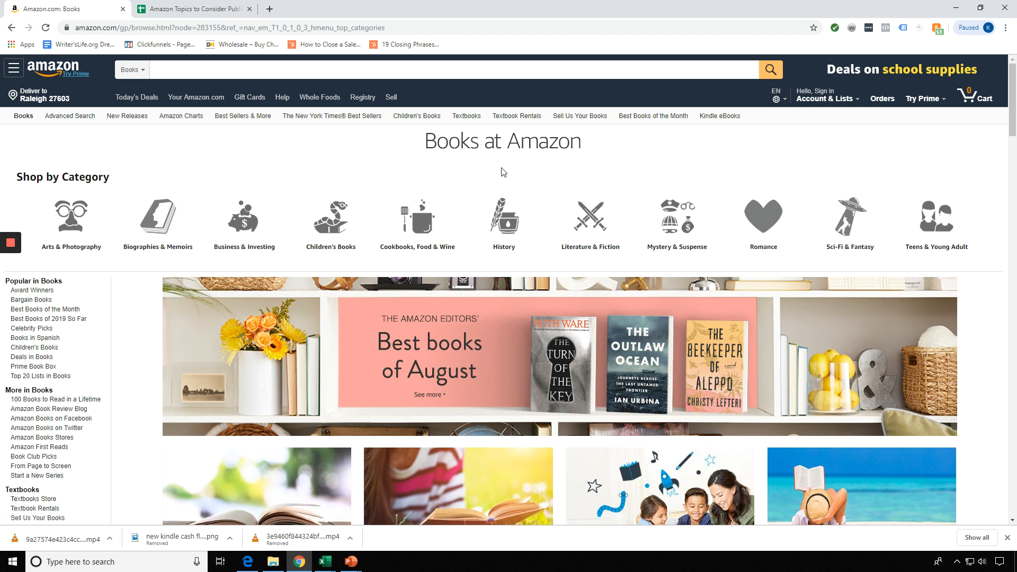
mouse_move(500, 182)
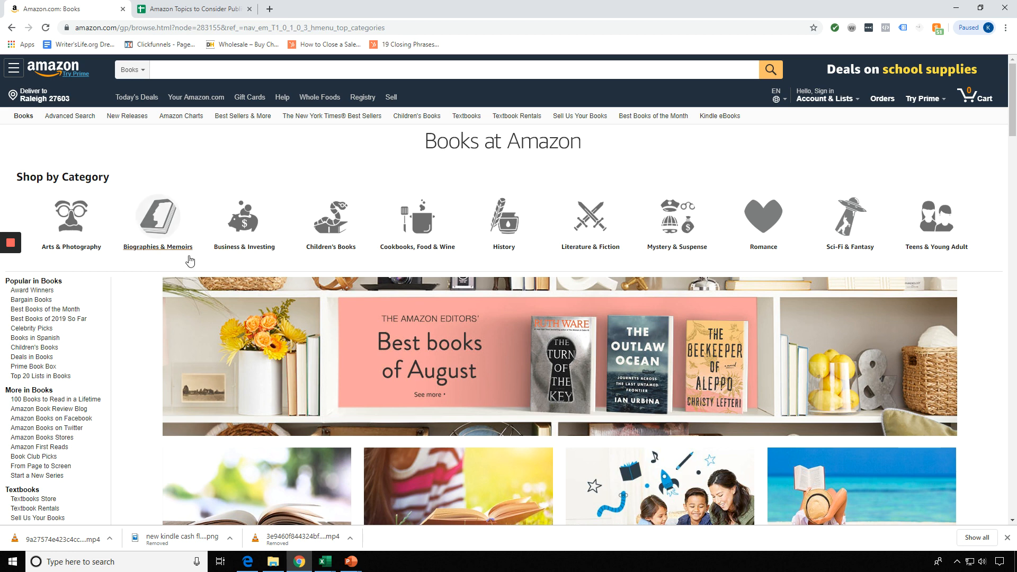
mouse_move(71, 218)
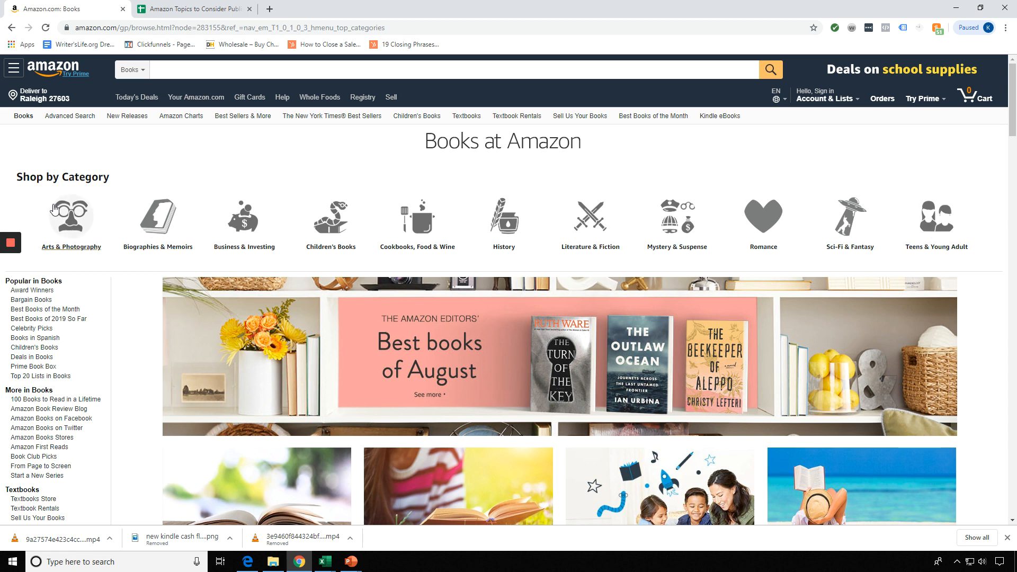